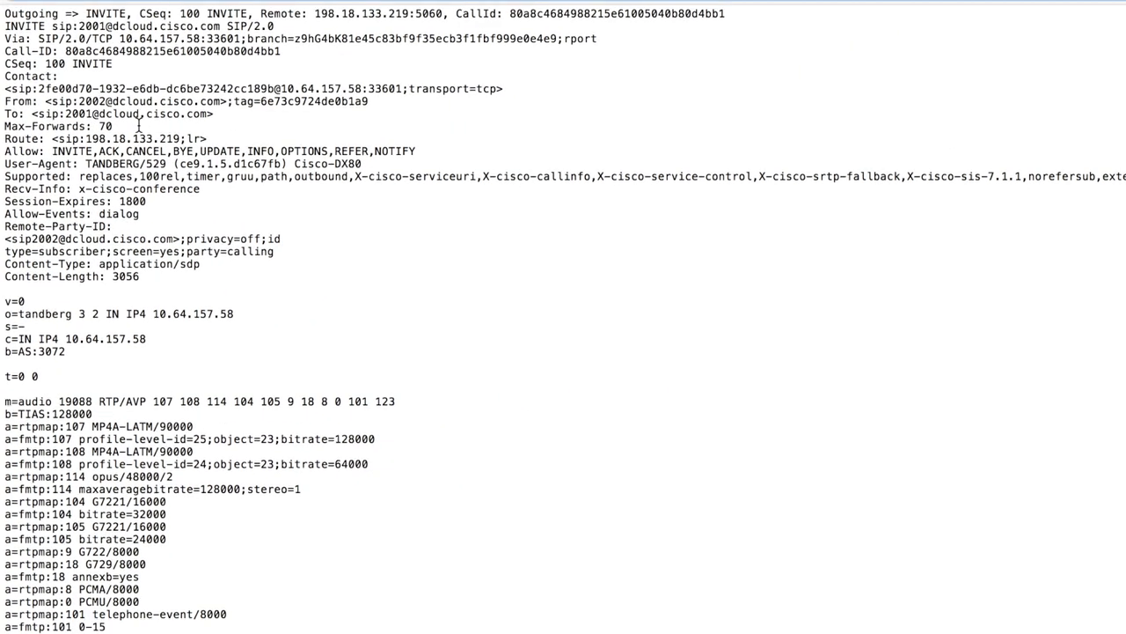
- Select words in the m=audio codec lines to inspect the telephone-event payload entries
{"action": "scroll", "scroll_direction": "down", "scroll_amount": 3}
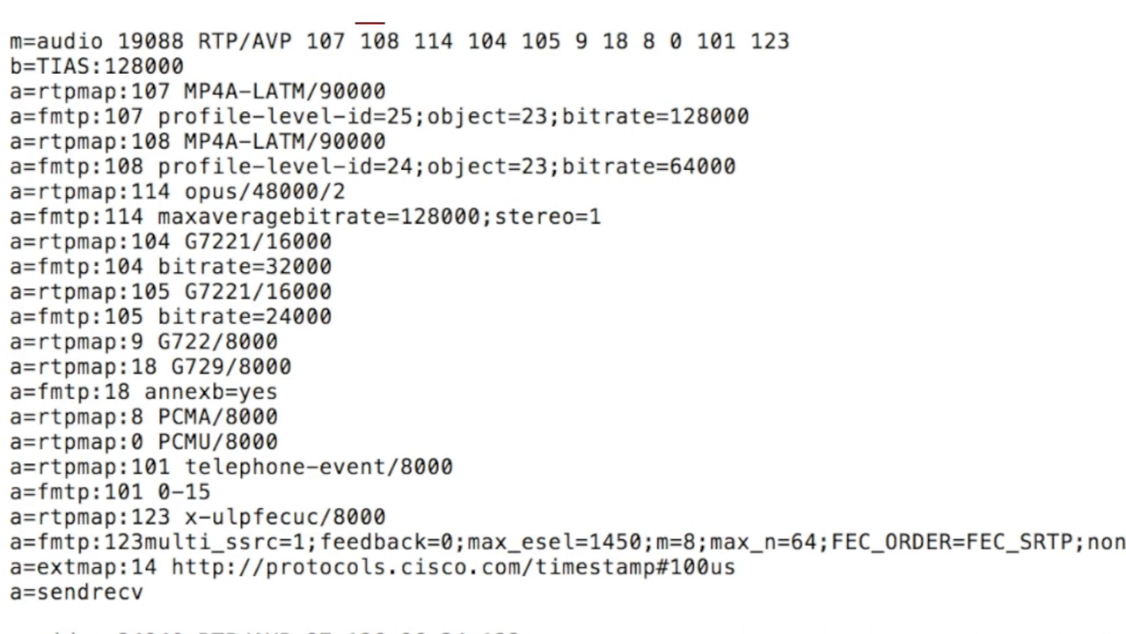
{"action": "double_click", "coordinate": [391, 41]}
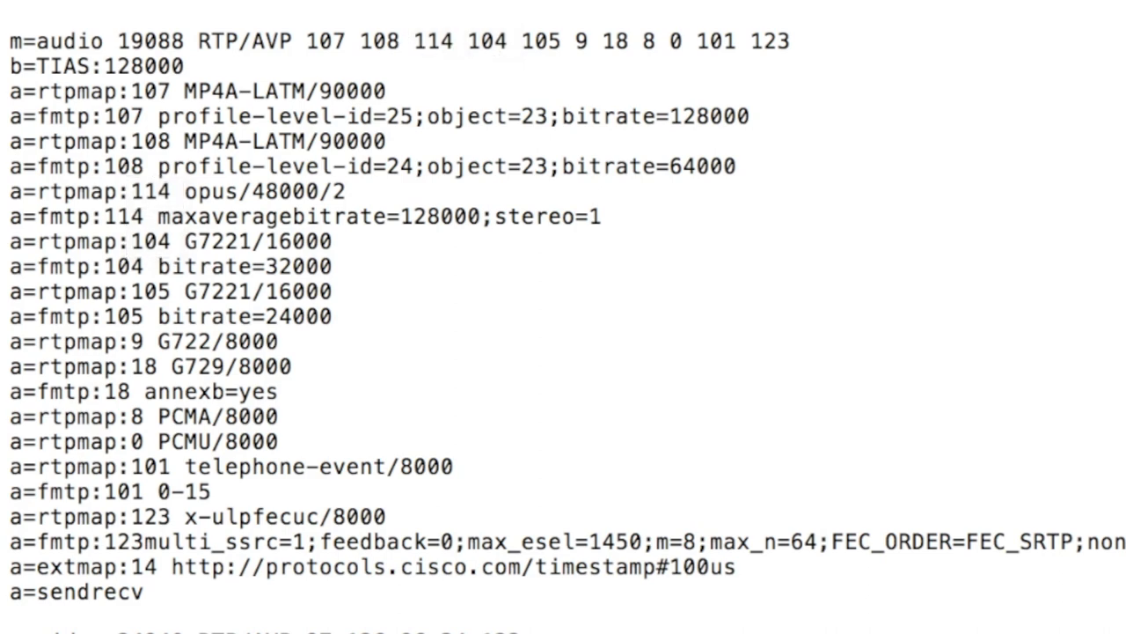
{"action": "double_click", "coordinate": [724, 40]}
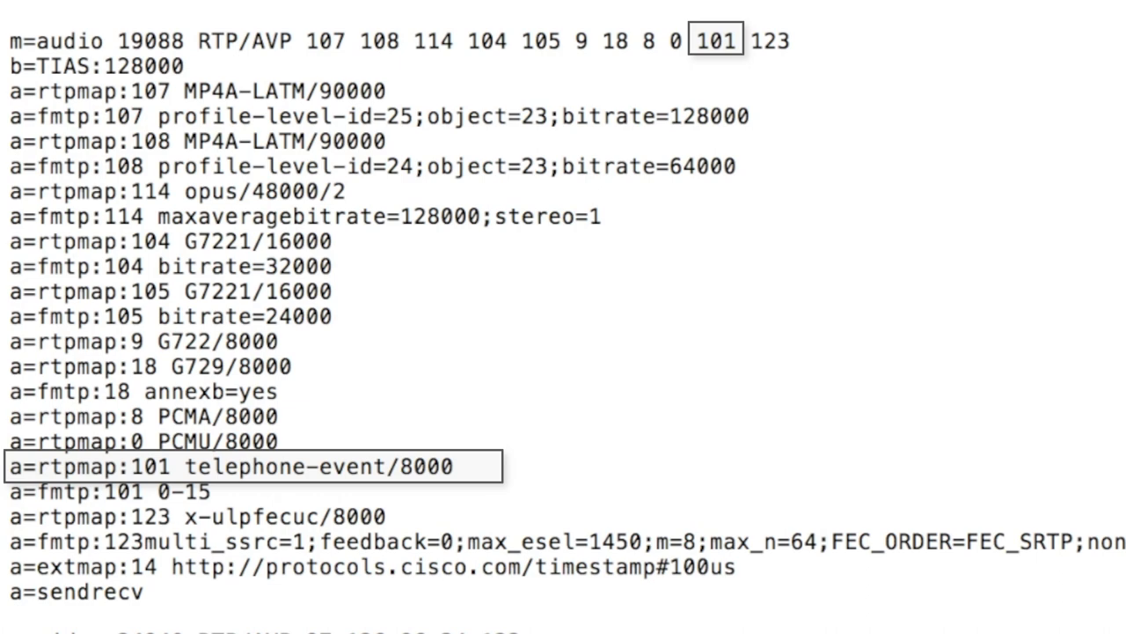
{"action": "double_click", "coordinate": [186, 501]}
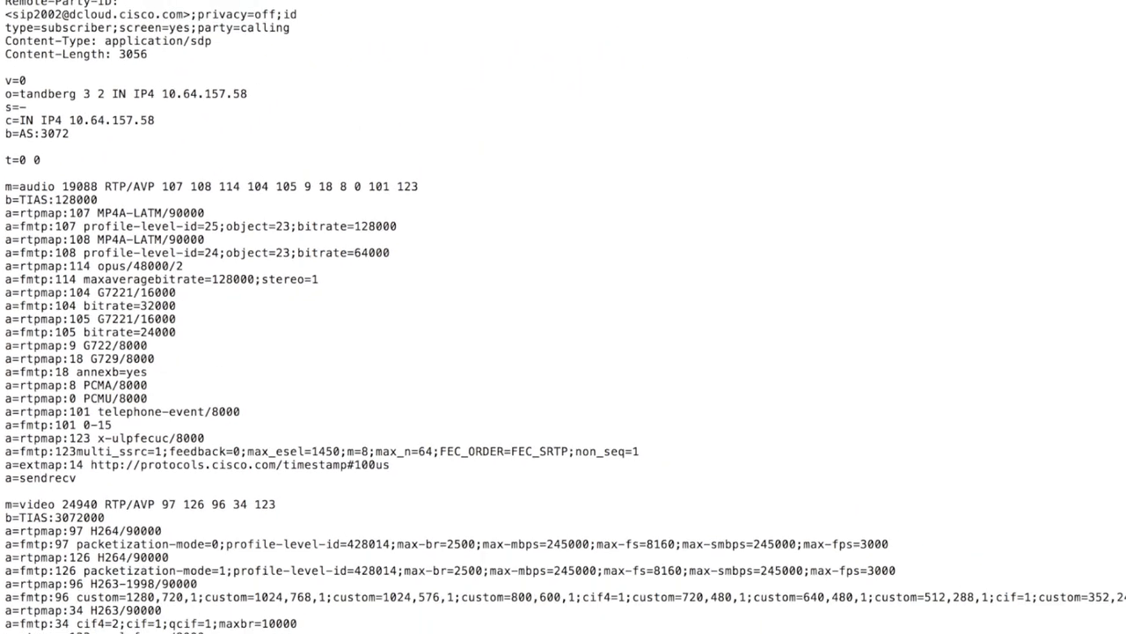
- Scroll through the m=video, BFCP, slides and application sections to the 200 OK and 100 Trying replies
{"action": "scroll", "scroll_direction": "down", "scroll_amount": 3}
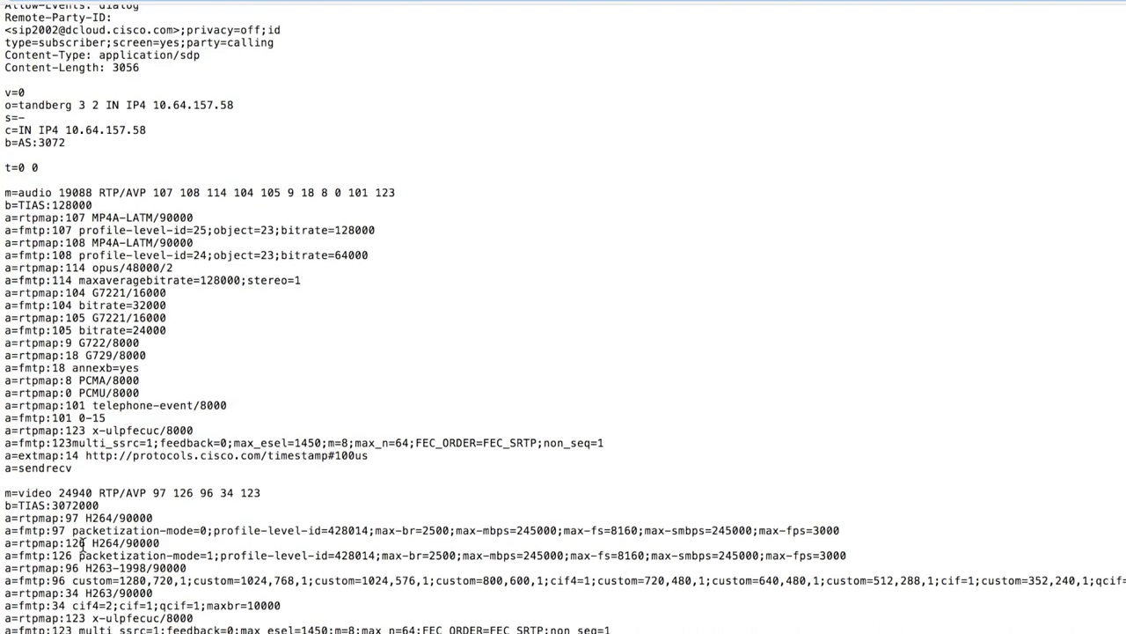
{"action": "scroll", "scroll_direction": "down", "scroll_amount": 3}
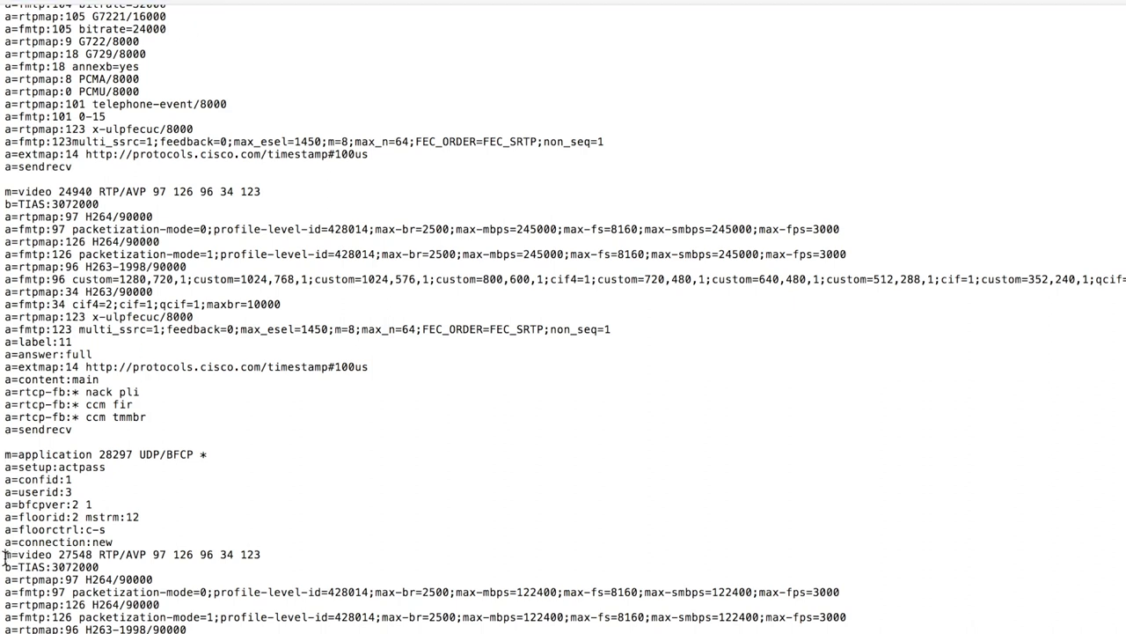
{"action": "scroll", "scroll_direction": "down", "scroll_amount": 3}
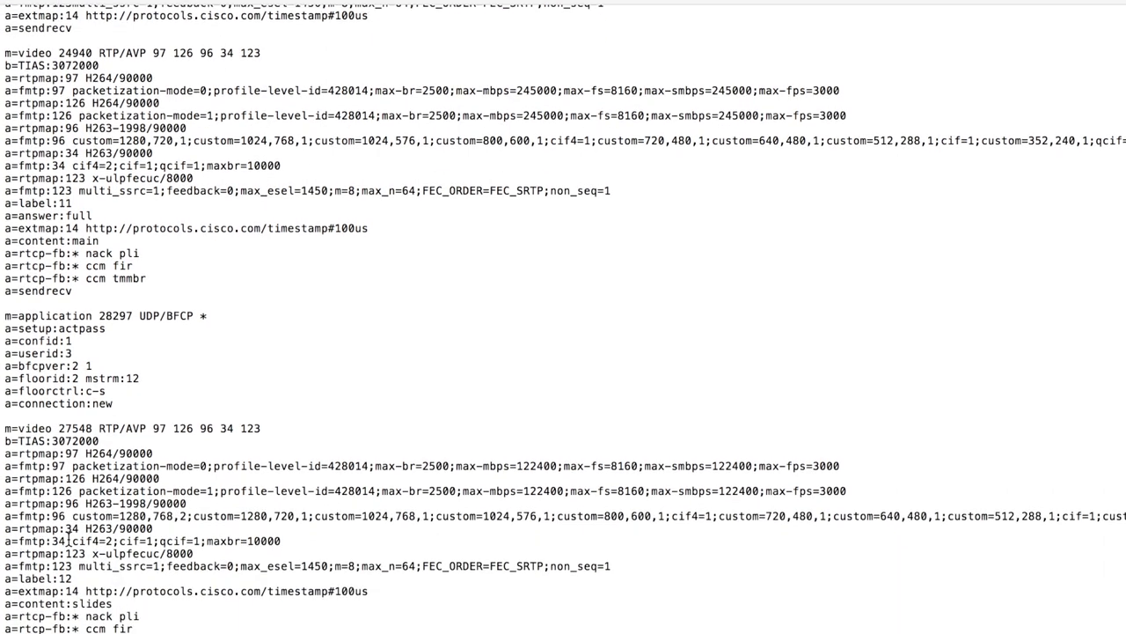
{"action": "scroll", "scroll_direction": "down", "scroll_amount": 3}
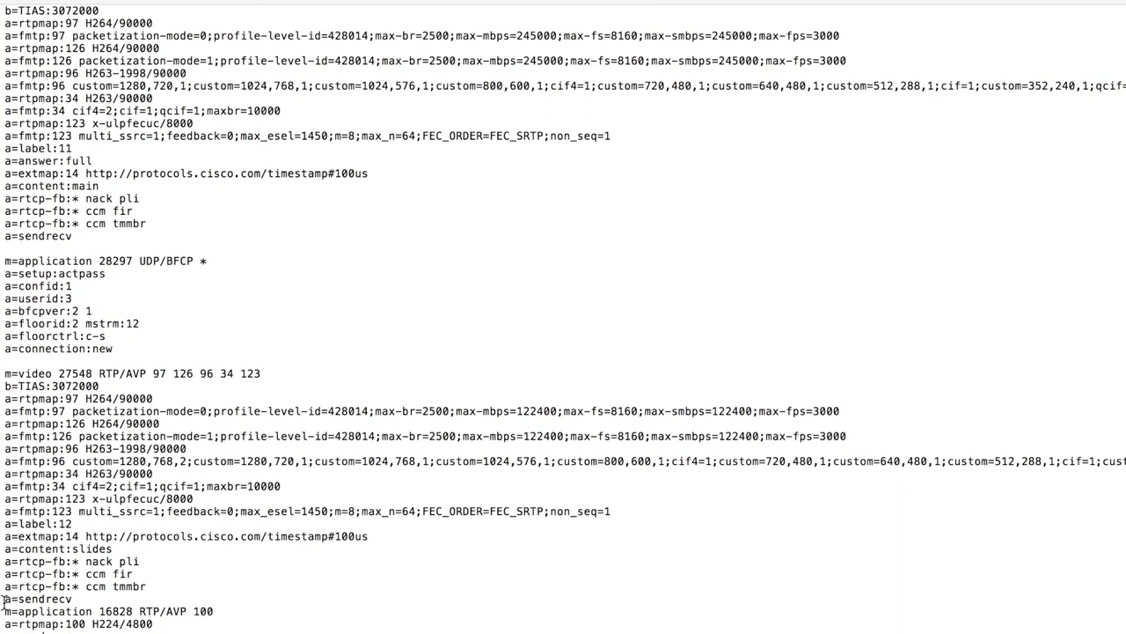
{"action": "scroll", "scroll_direction": "down", "scroll_amount": 3}
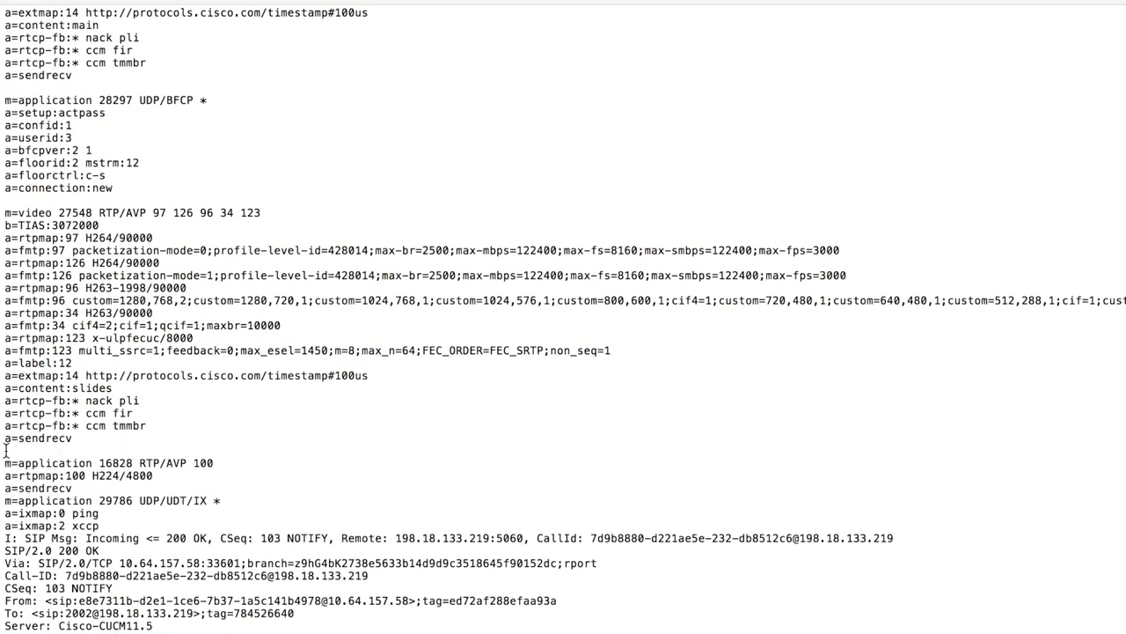
{"action": "scroll", "scroll_direction": "down", "scroll_amount": 3}
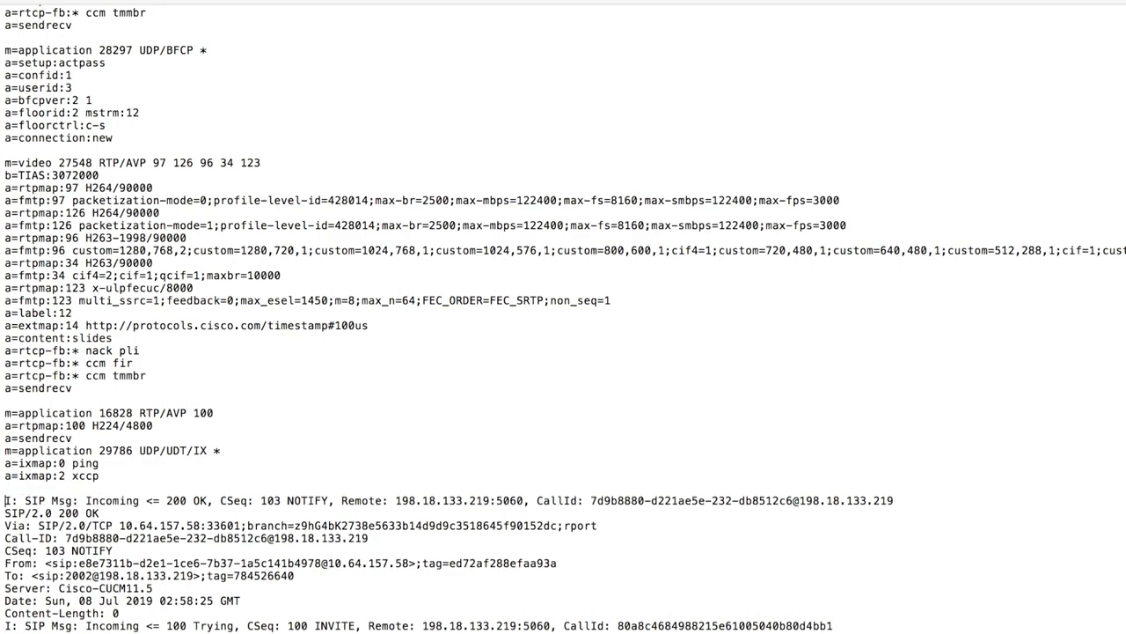
{"action": "scroll", "scroll_direction": "down", "scroll_amount": 3}
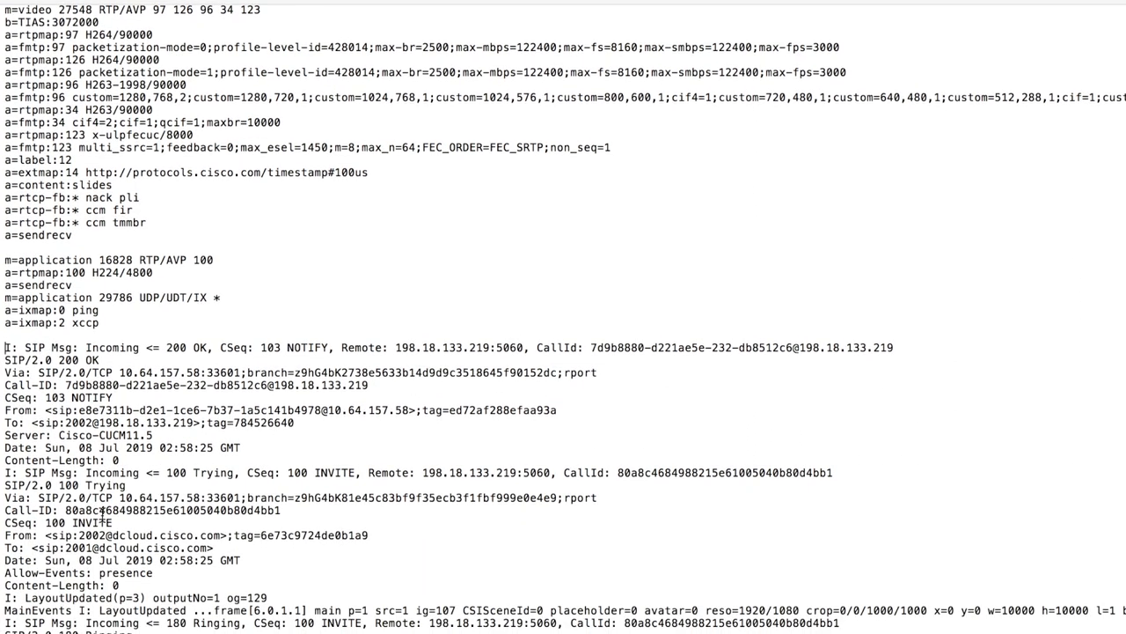